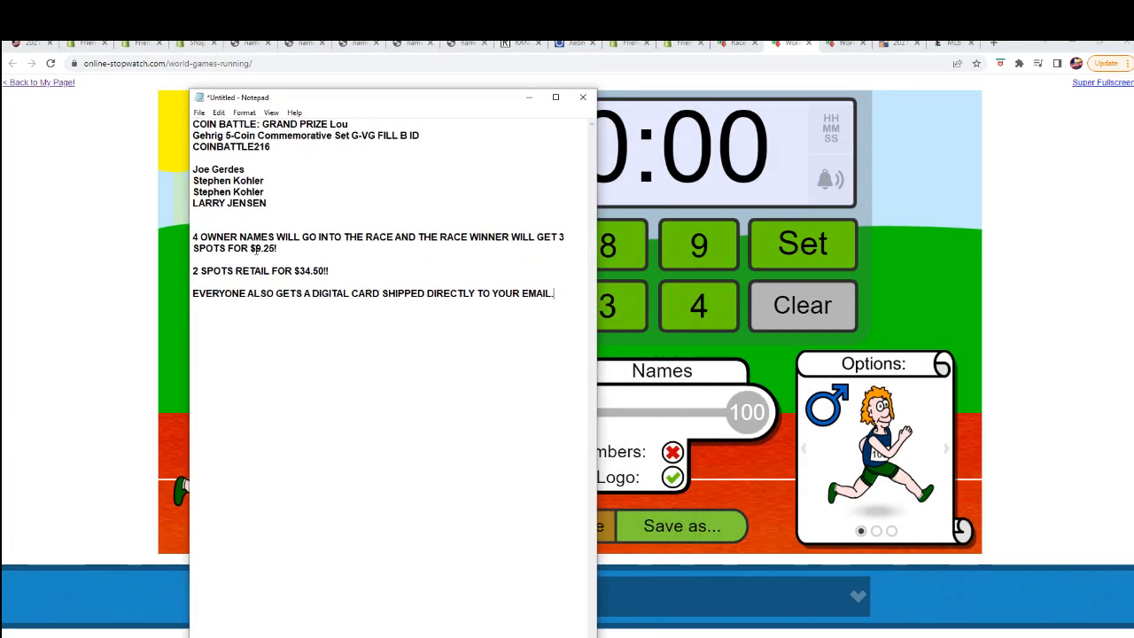
Select the entrant names in the Notepad entry list
{"action": "left_click_drag", "start_coordinate": [191, 171], "coordinate": [262, 191]}
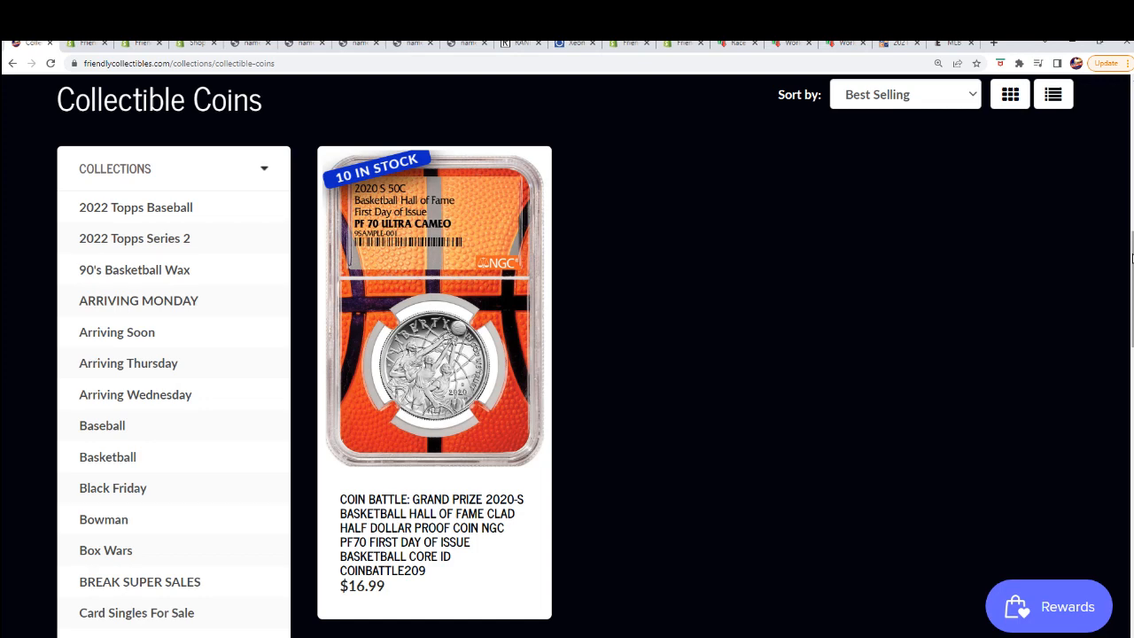
Leave the store page and switch to the World Games Running race page
{"action": "scroll", "scroll_direction": "up", "scroll_amount": 3}
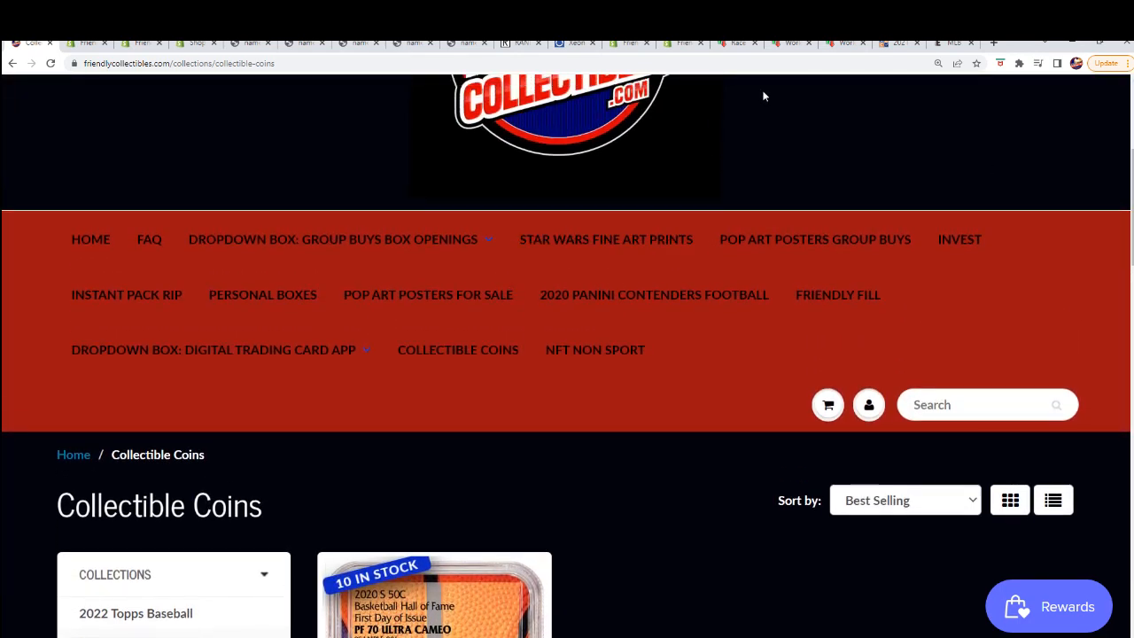
{"action": "mouse_move", "coordinate": [553, 56]}
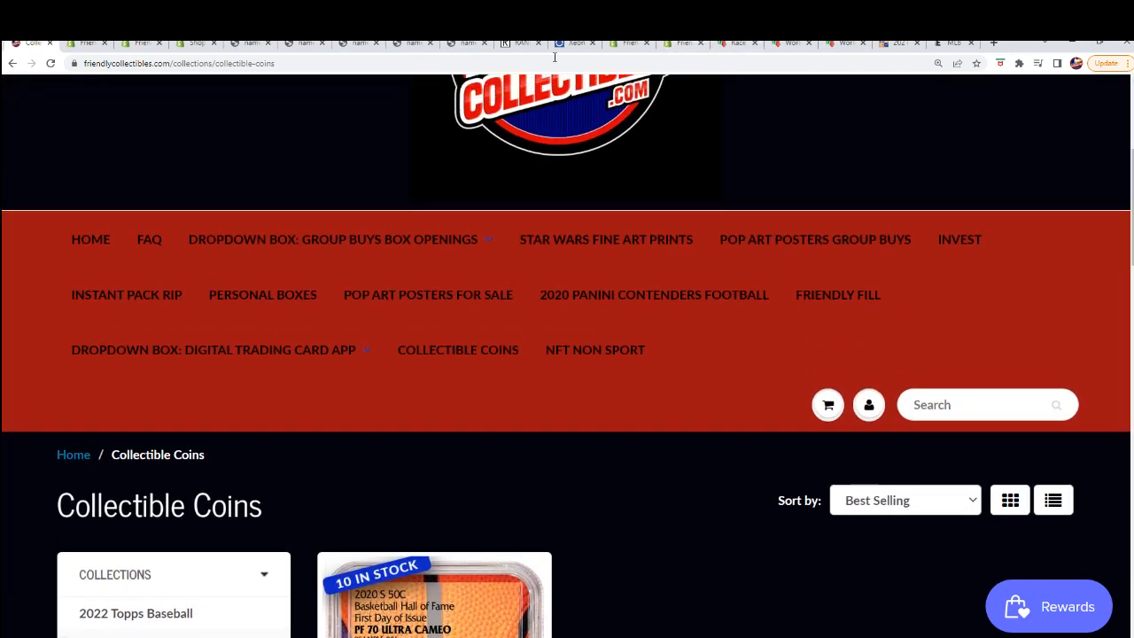
{"action": "left_click", "coordinate": [735, 42]}
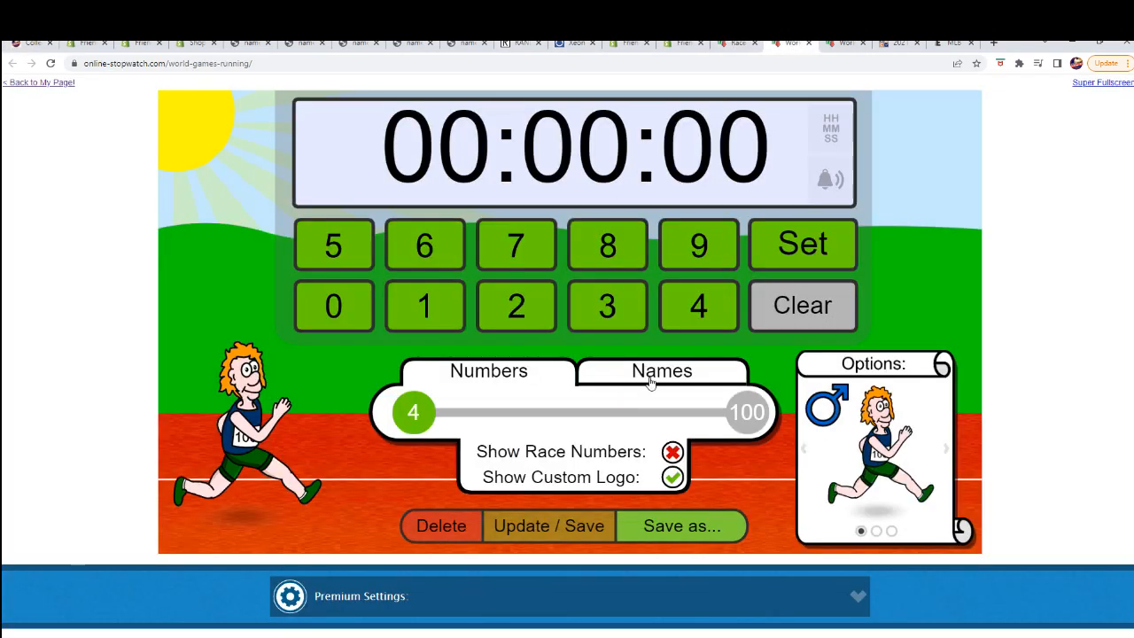
Switch the race to Names mode and bring up its runner name list for editing
{"action": "left_click", "coordinate": [663, 370]}
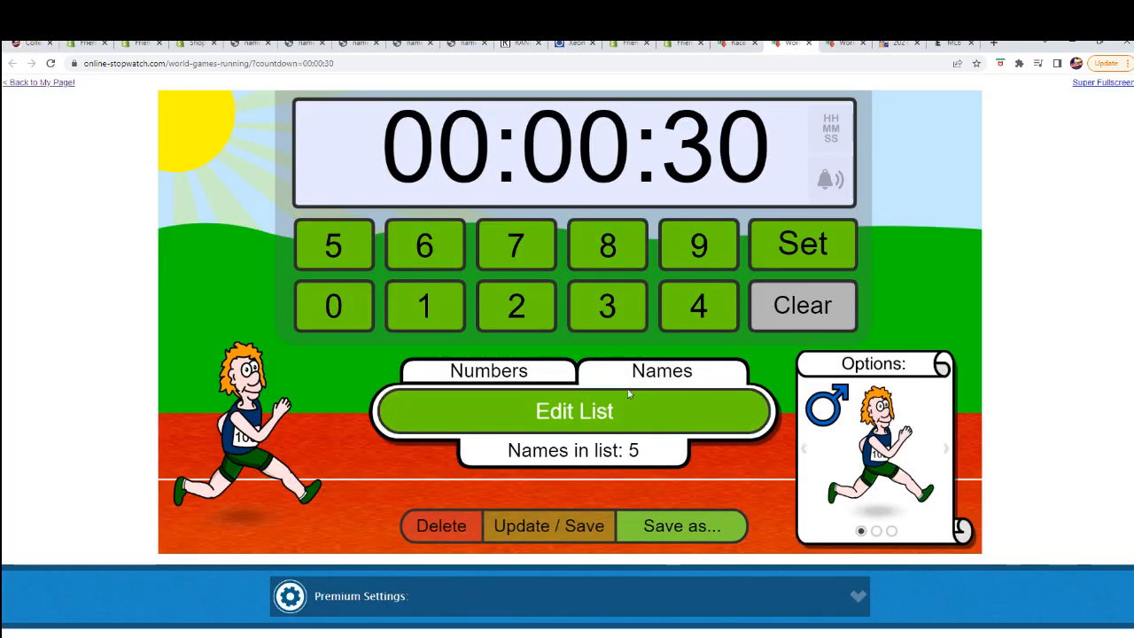
{"action": "left_click", "coordinate": [574, 411]}
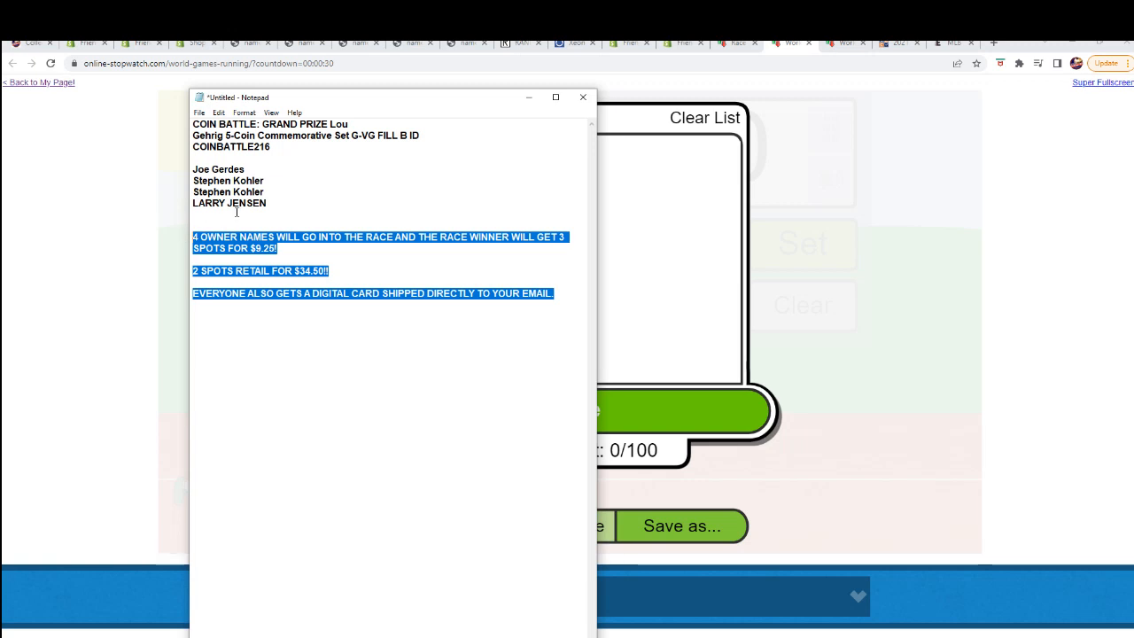
{"action": "right_click", "coordinate": [229, 186]}
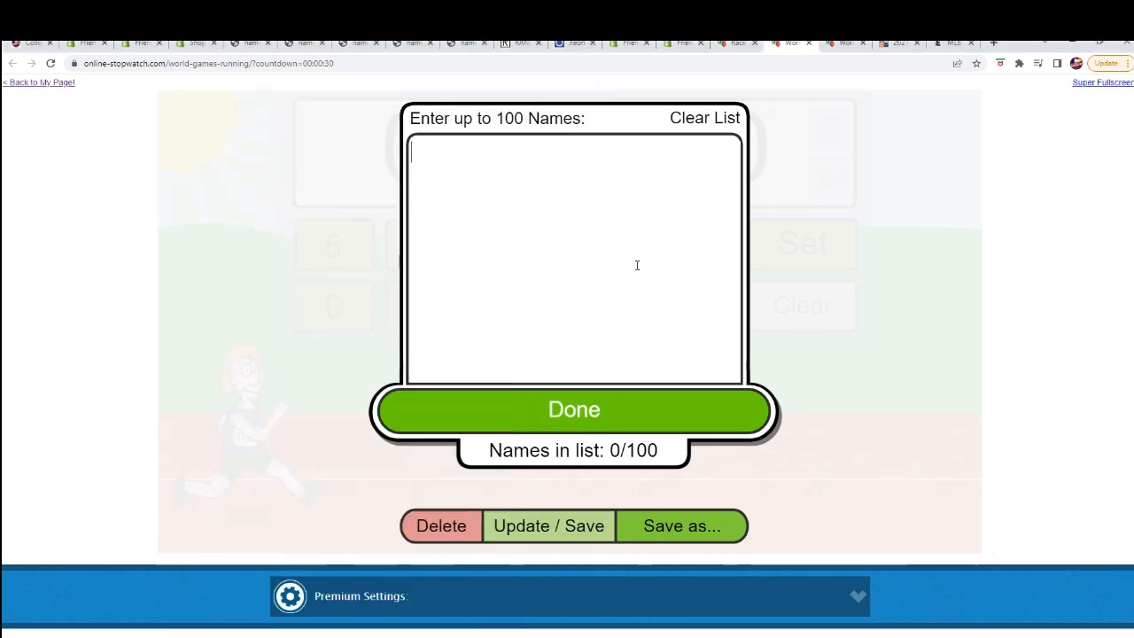
{"action": "type", "text": "Joe Gerdes"}
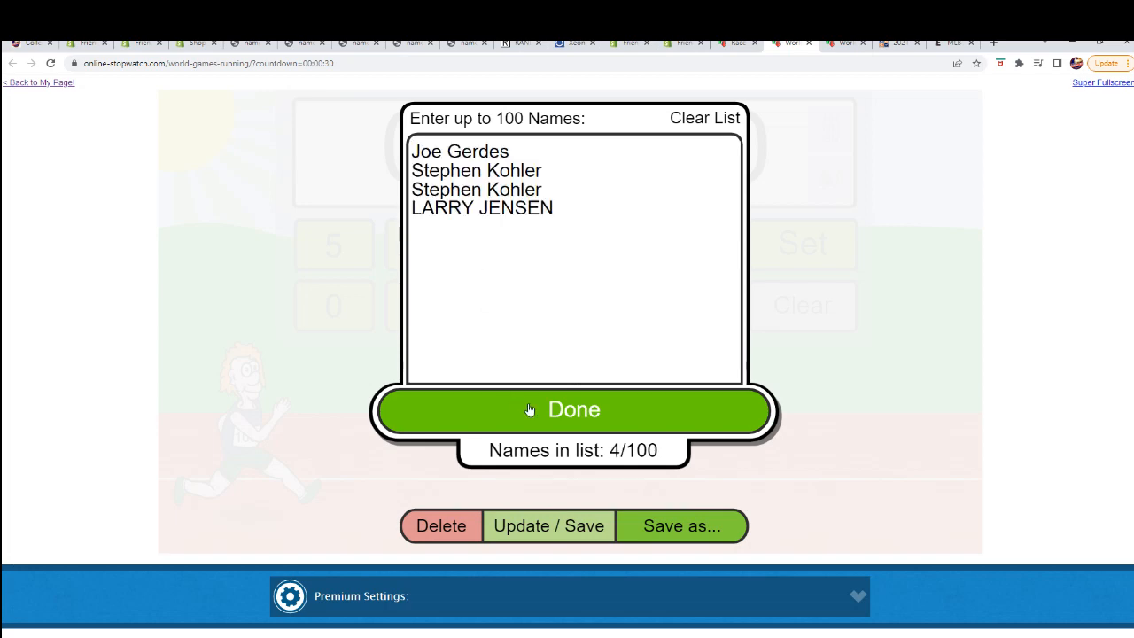
{"action": "left_click", "coordinate": [574, 410]}
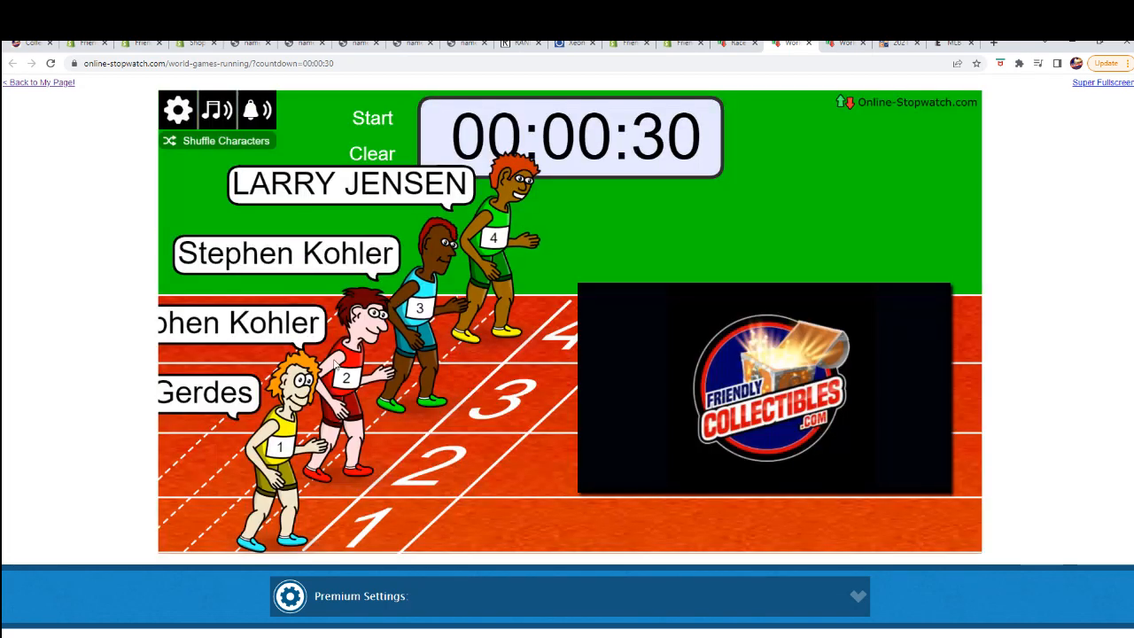
Shuffle the four named runners three times into a new start order
{"action": "left_click", "coordinate": [218, 141]}
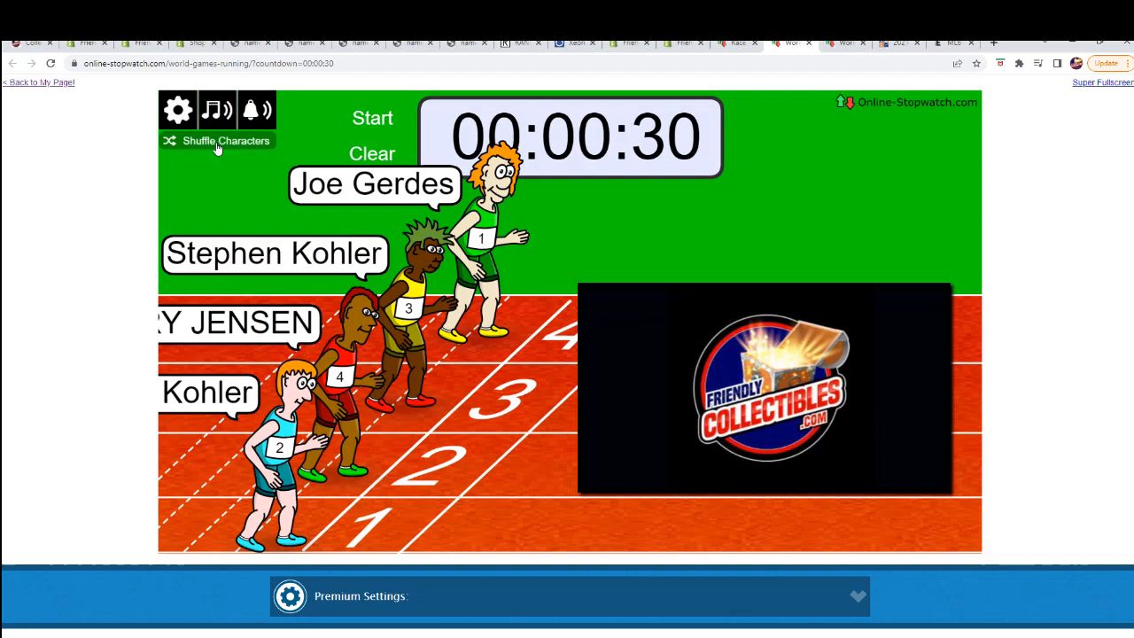
{"action": "left_click", "coordinate": [216, 142]}
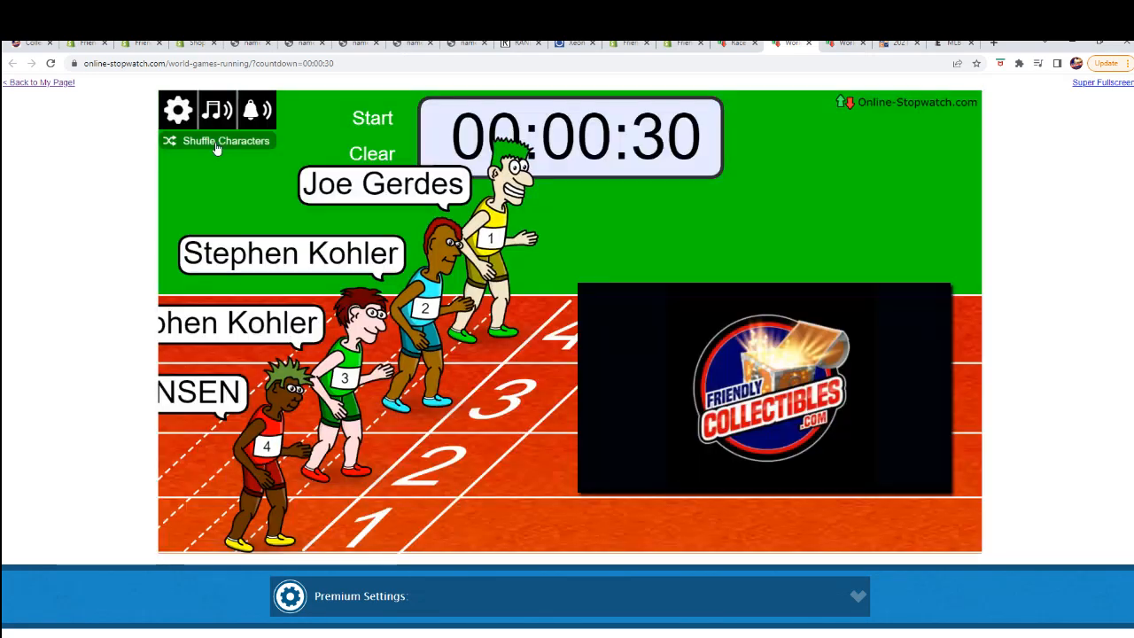
{"action": "left_click", "coordinate": [216, 140]}
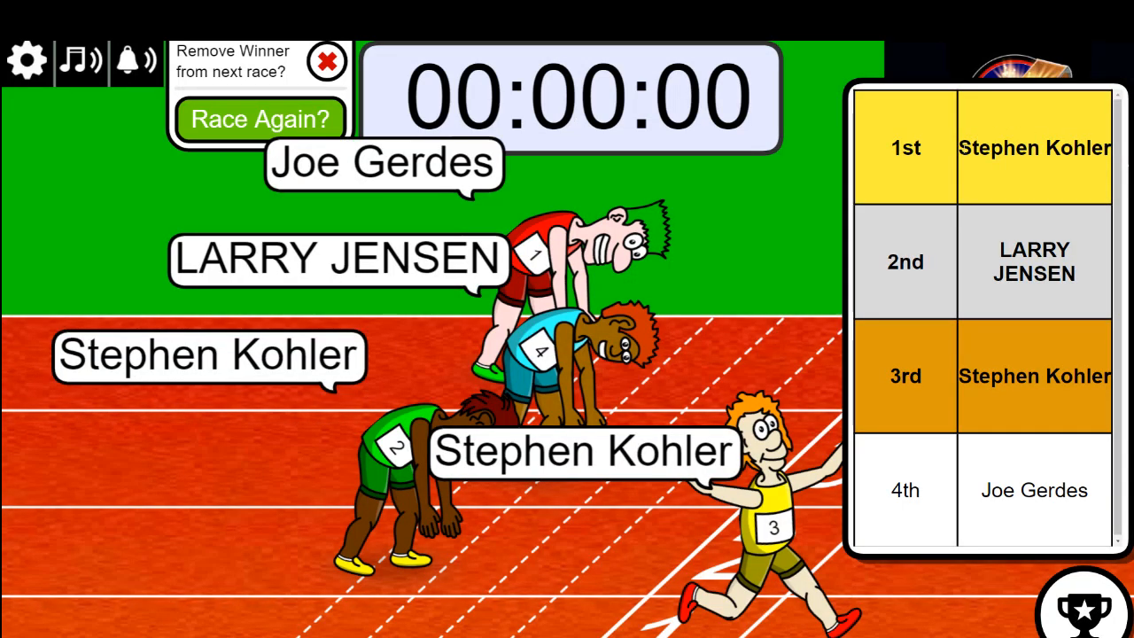
{"action": "right_click", "coordinate": [1034, 147]}
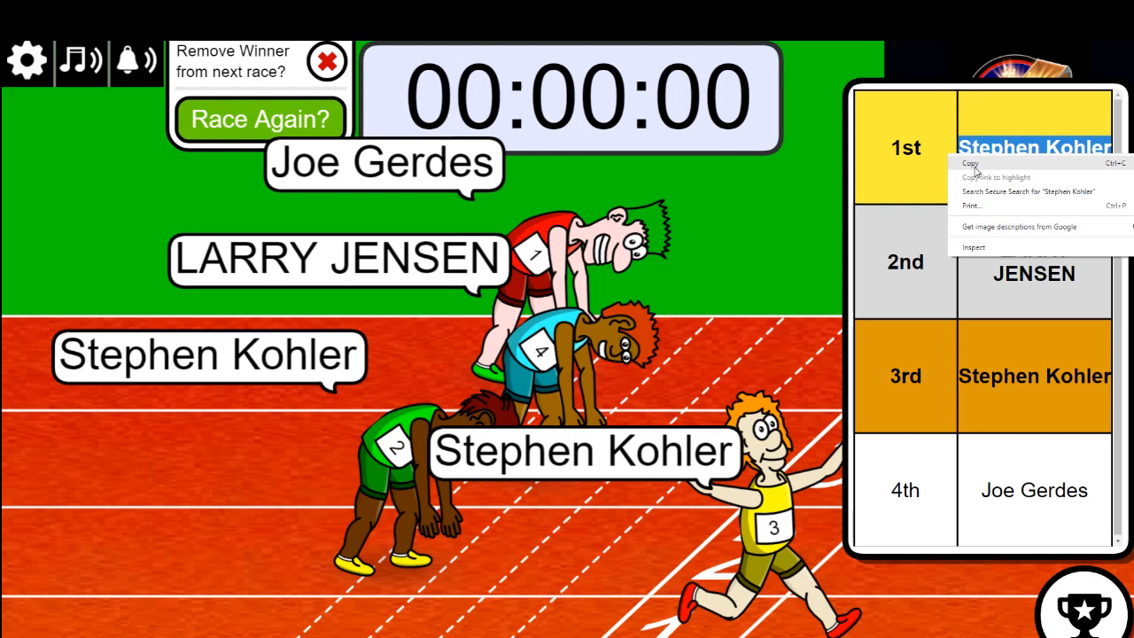
{"action": "left_click", "coordinate": [647, 202]}
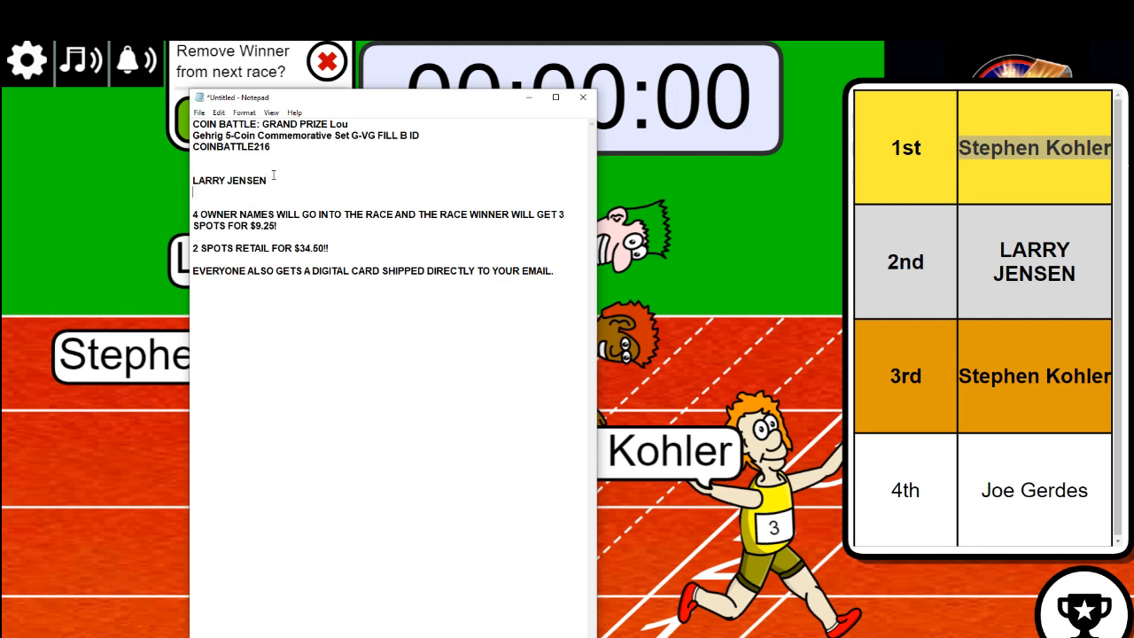
{"action": "right_click", "coordinate": [275, 180]}
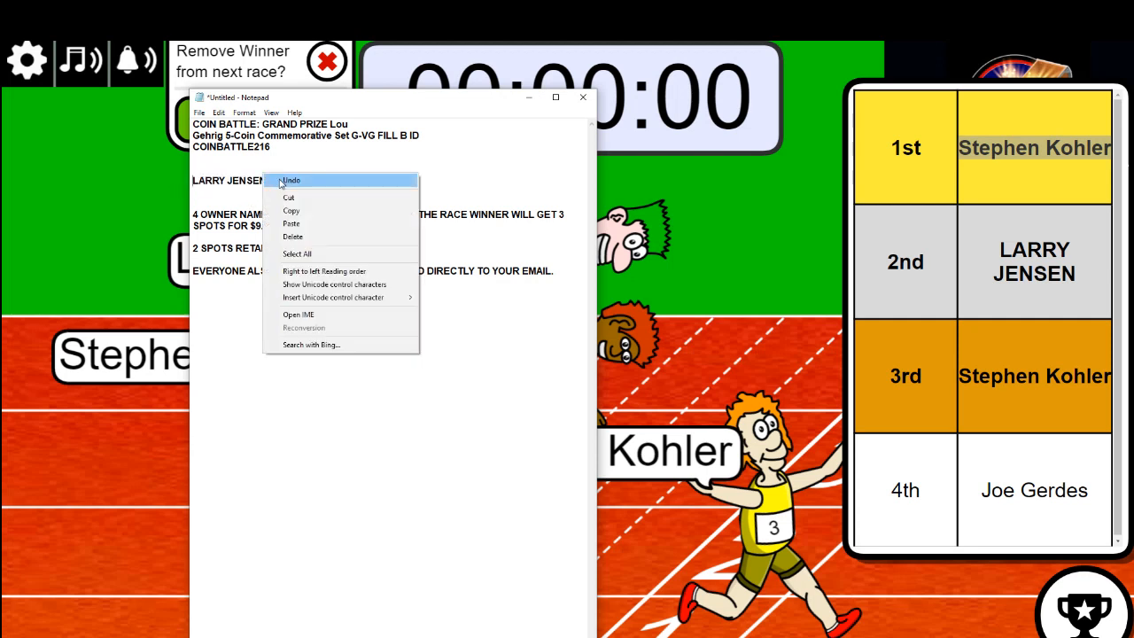